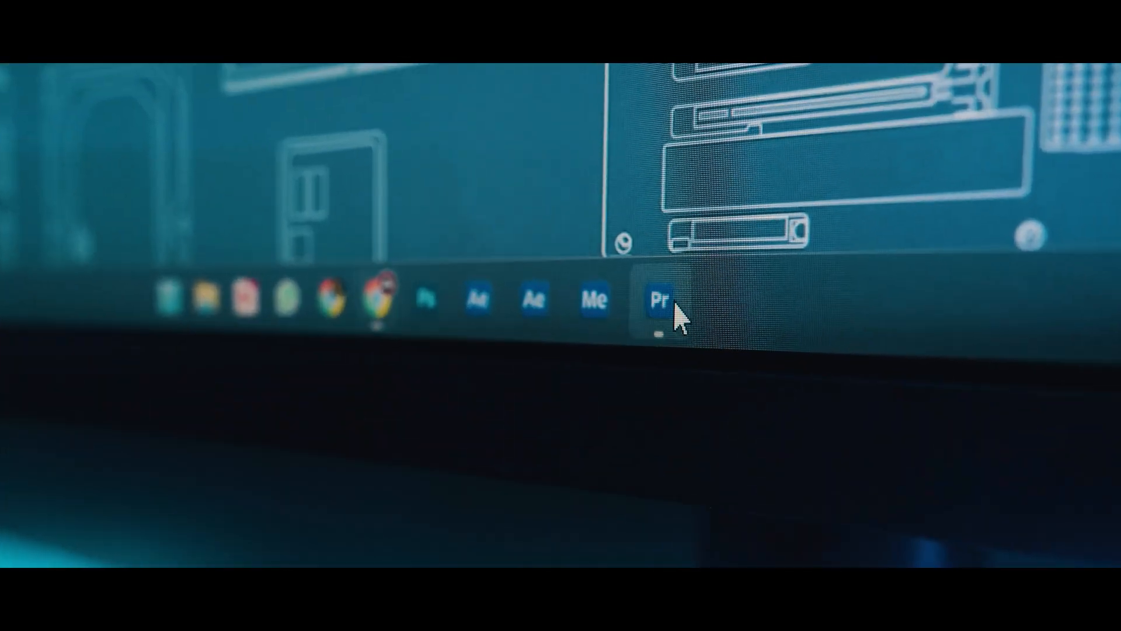
Step: Launch Premiere Pro from the dock and place three points on the straight white master curve
click(659, 299)
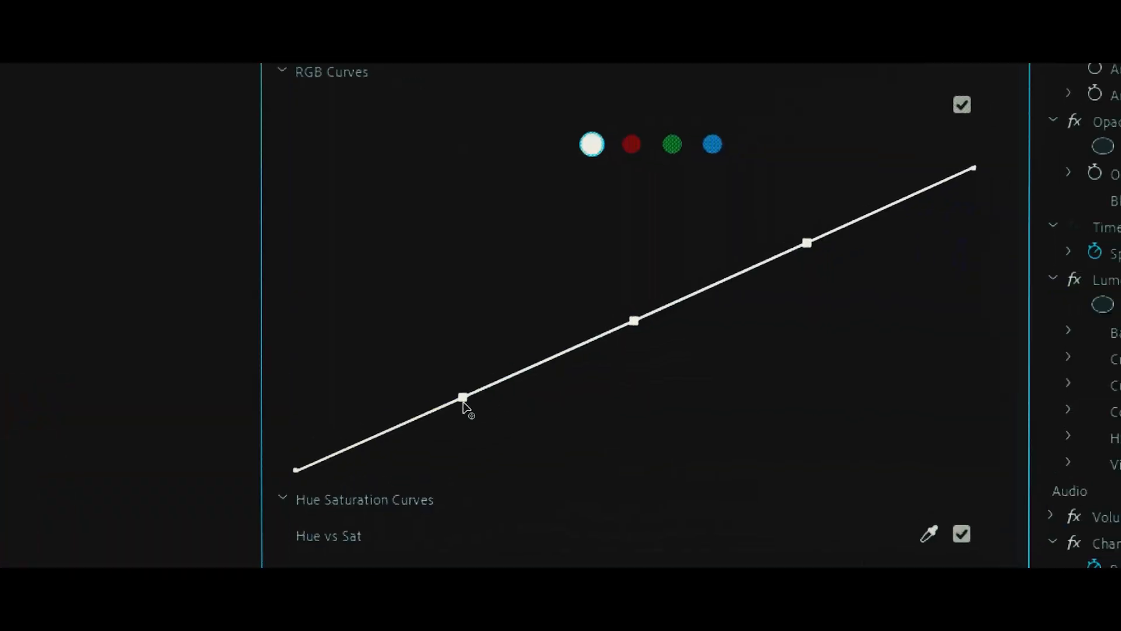